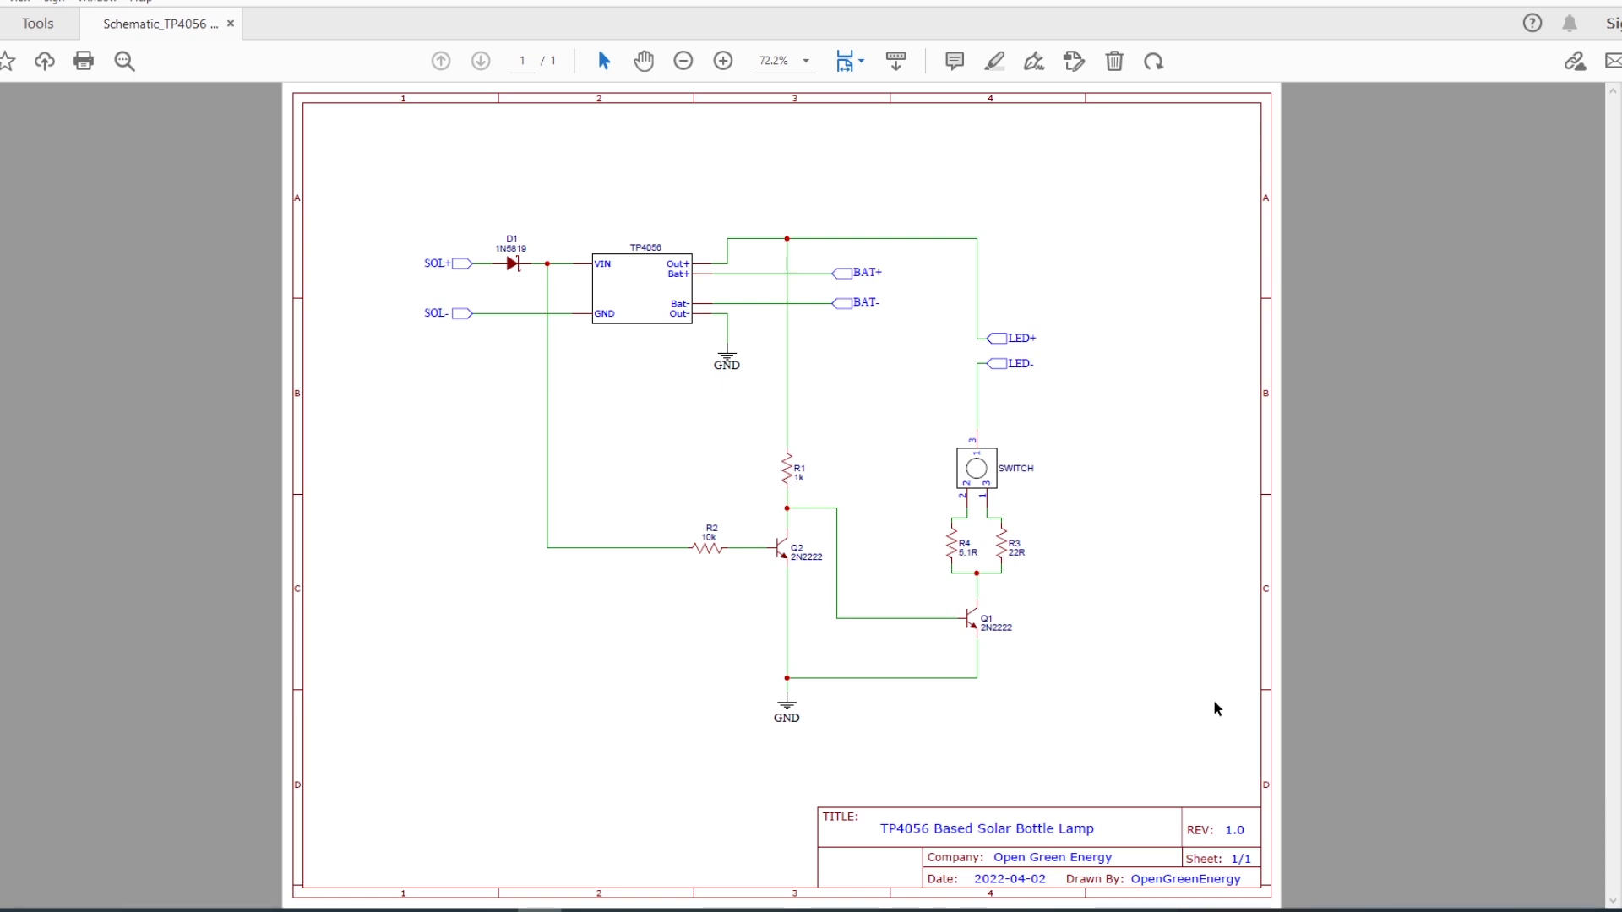
pyautogui.moveTo(596, 425)
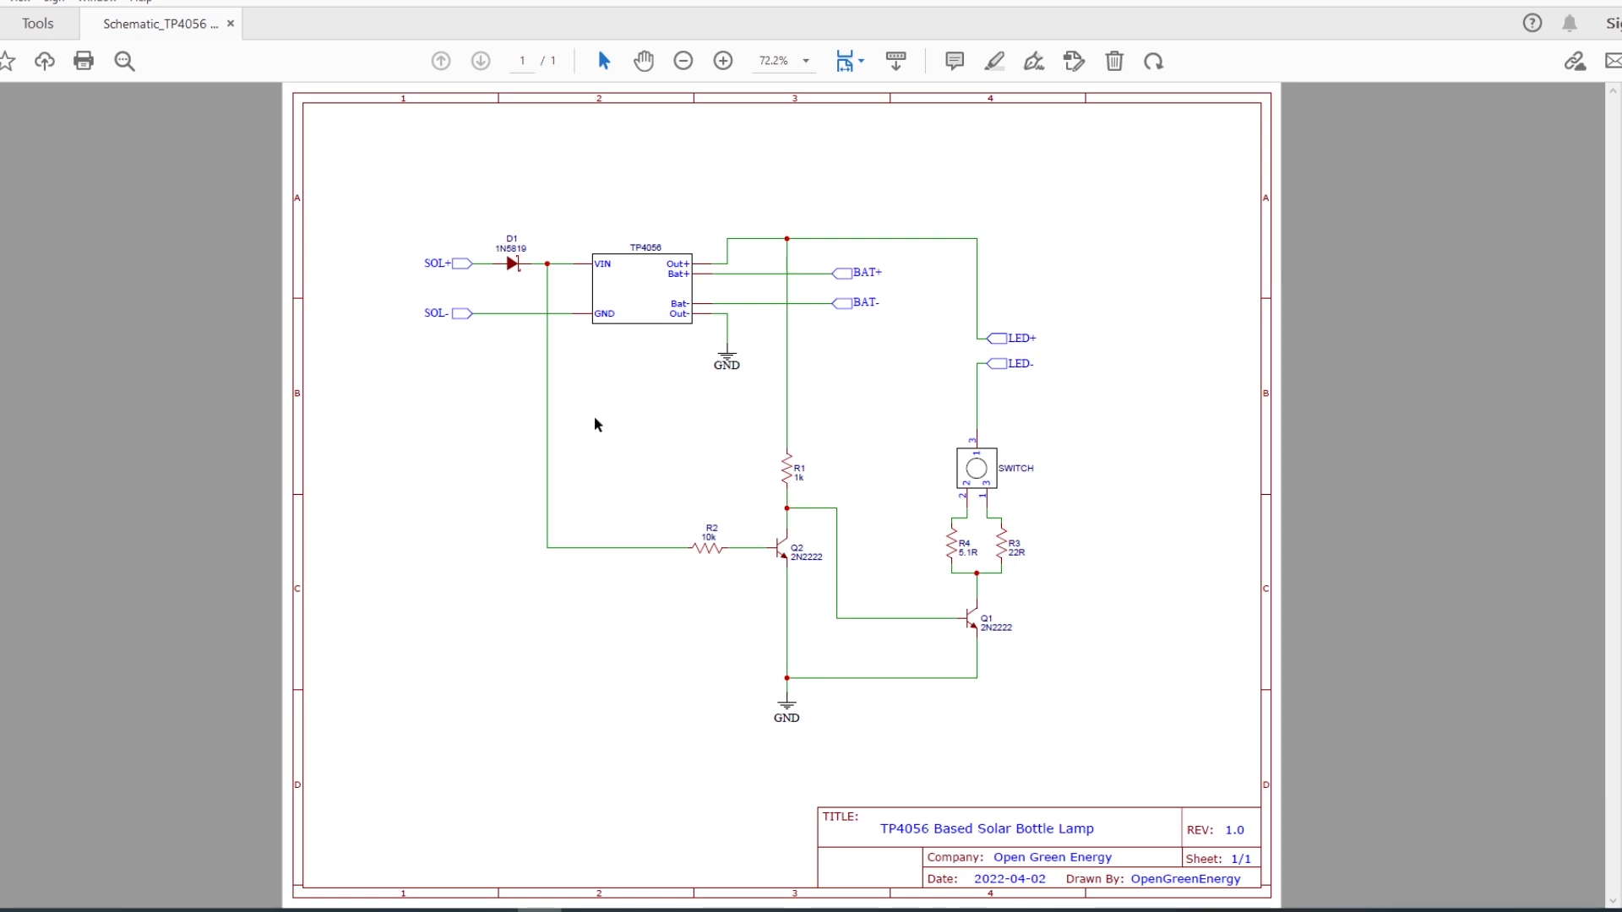
pyautogui.moveTo(801, 675)
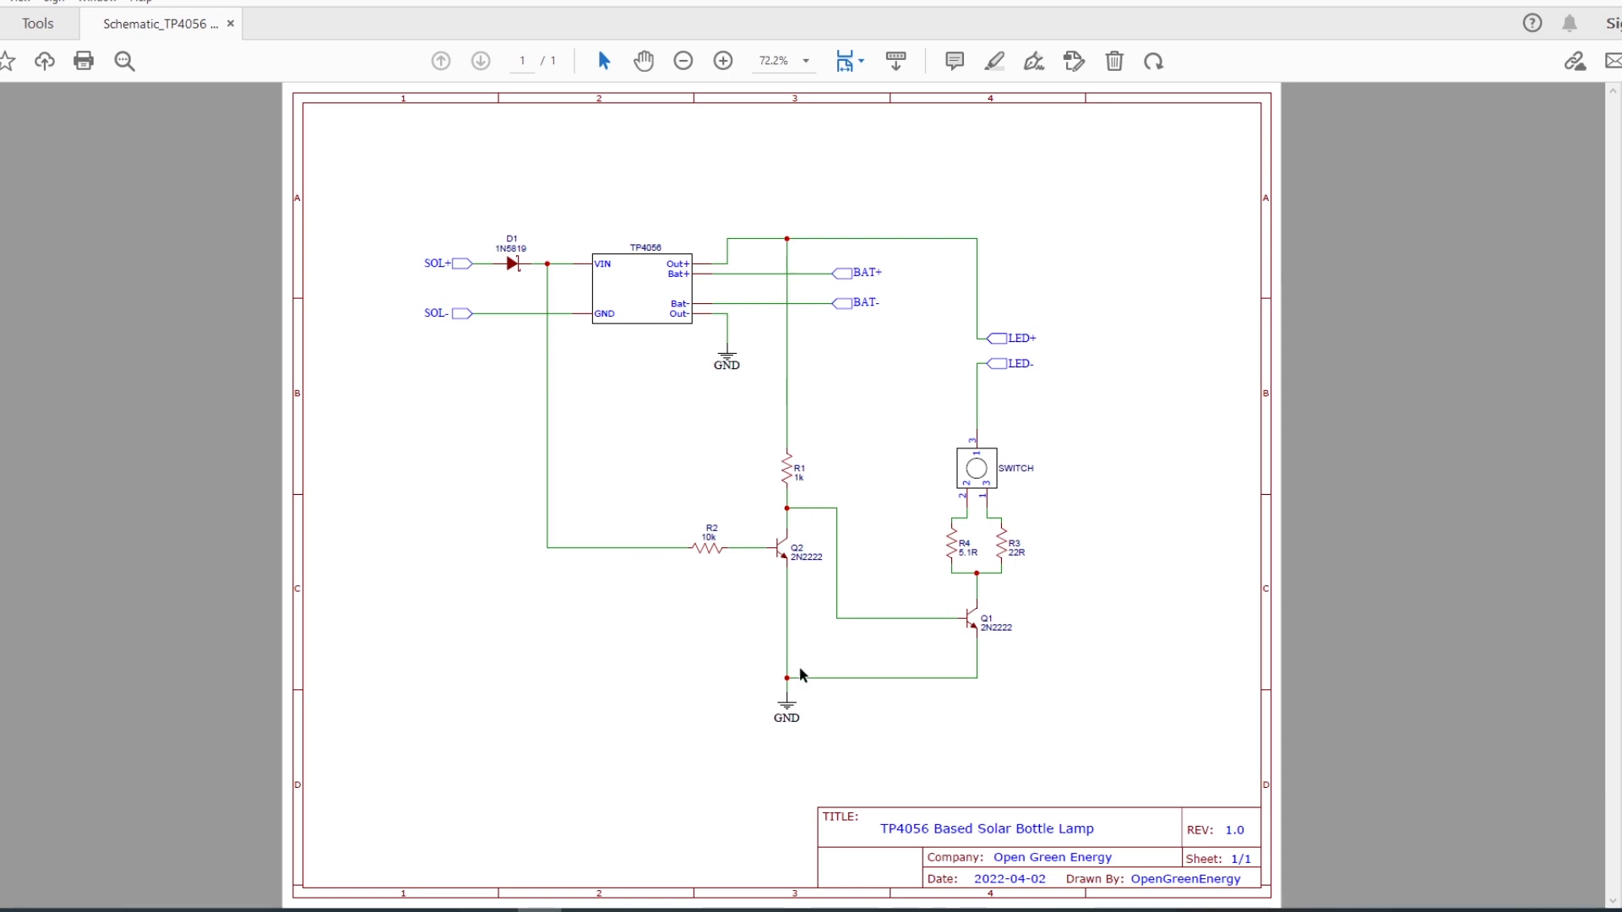
pyautogui.moveTo(647, 295)
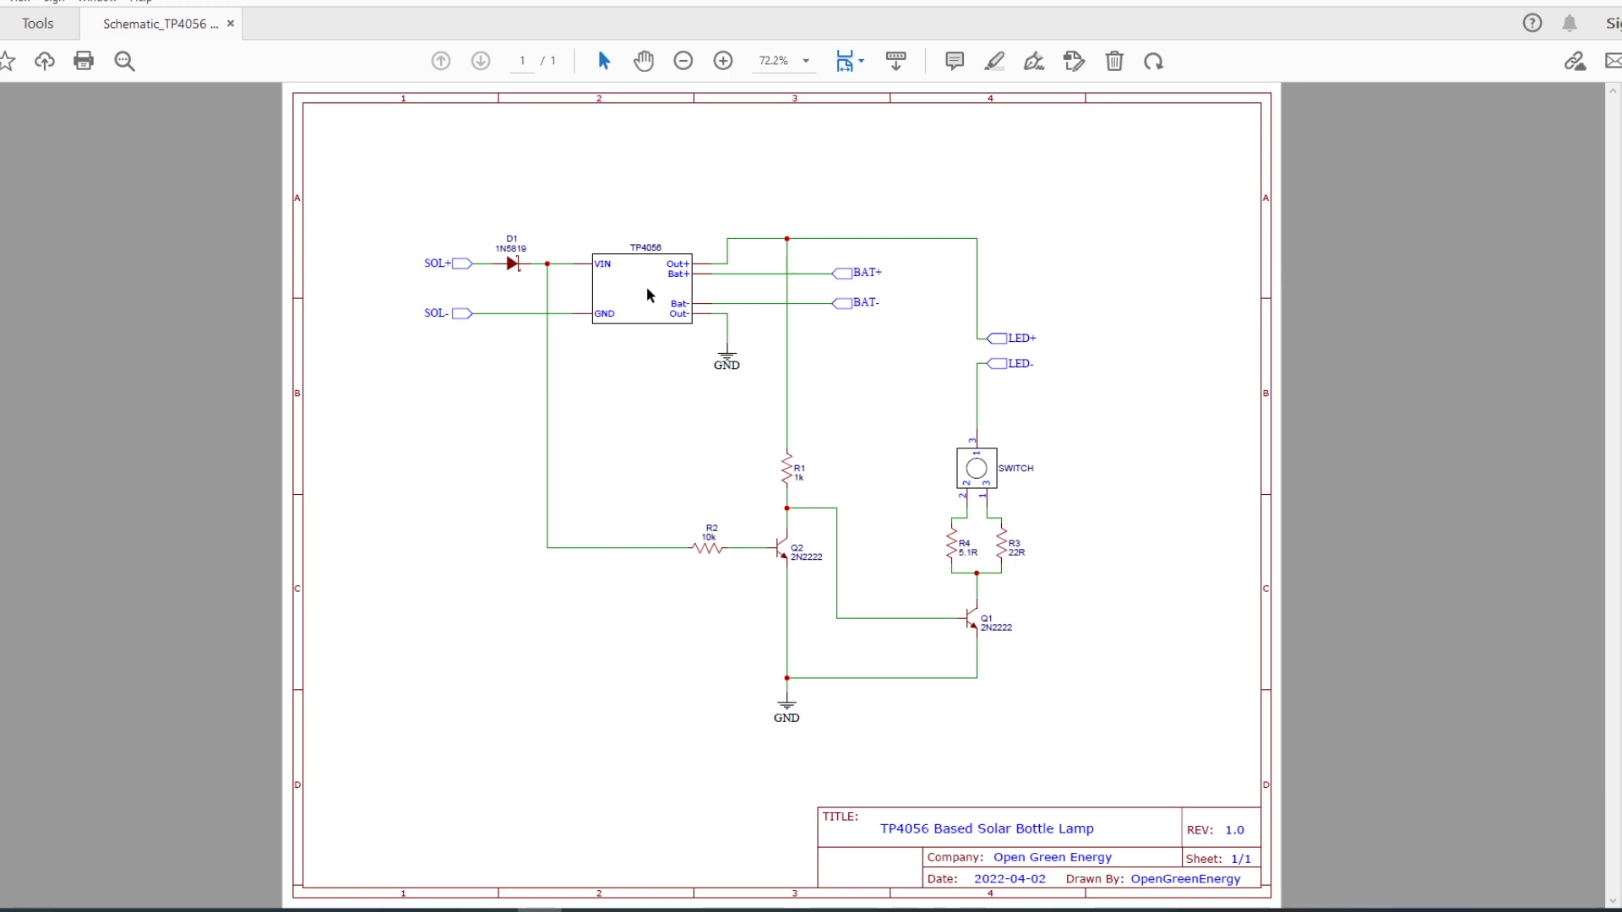
pyautogui.moveTo(651, 272)
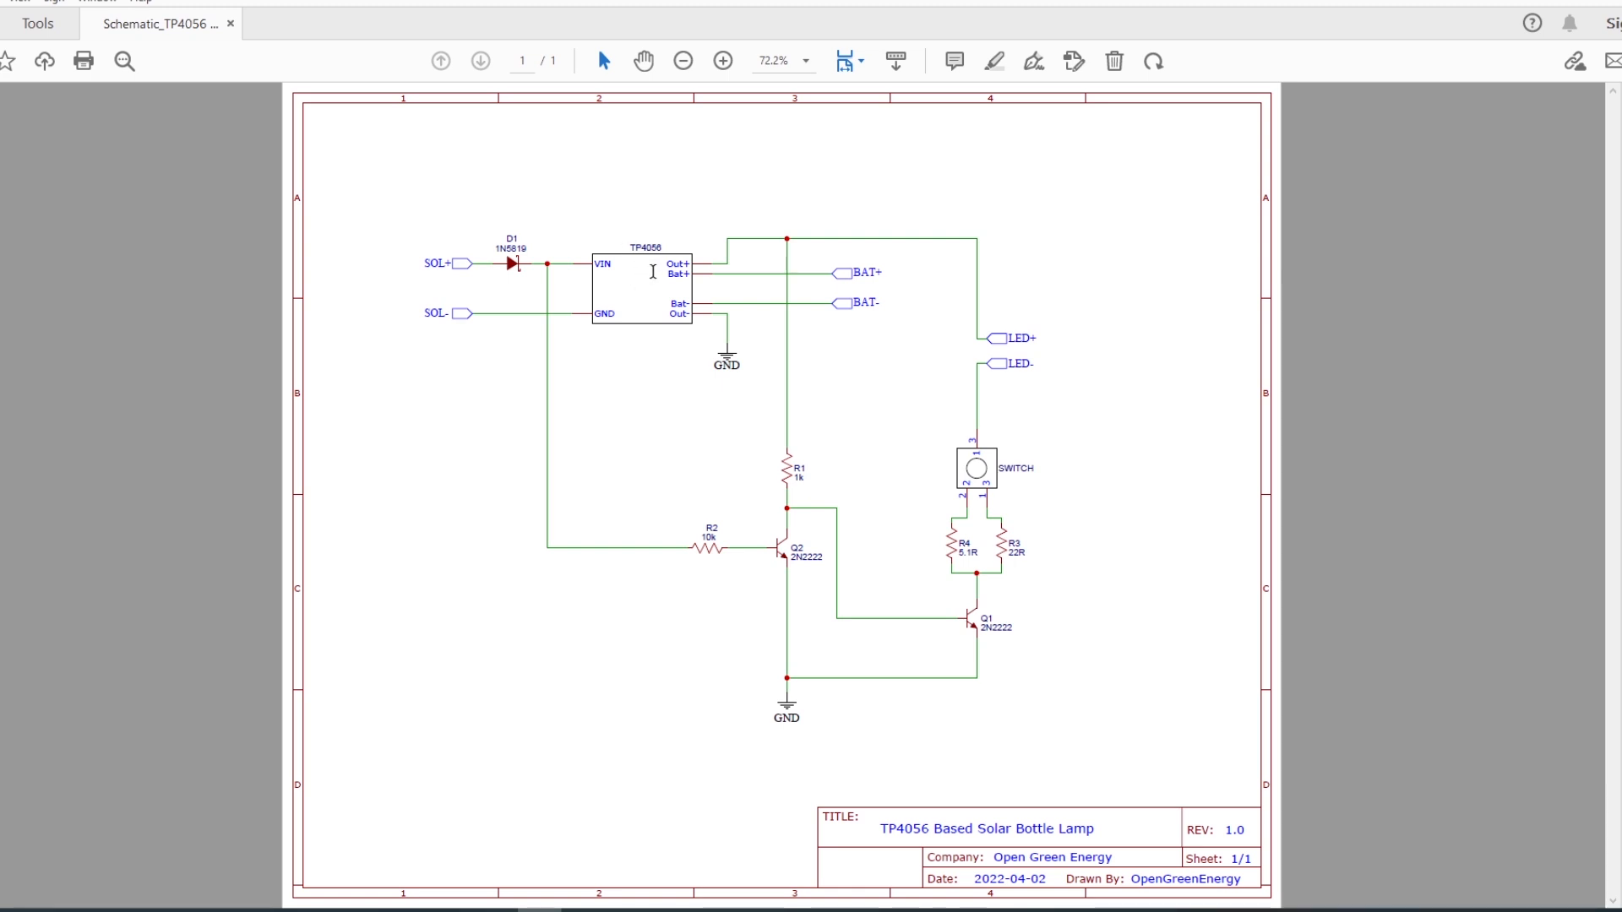
pyautogui.moveTo(526, 299)
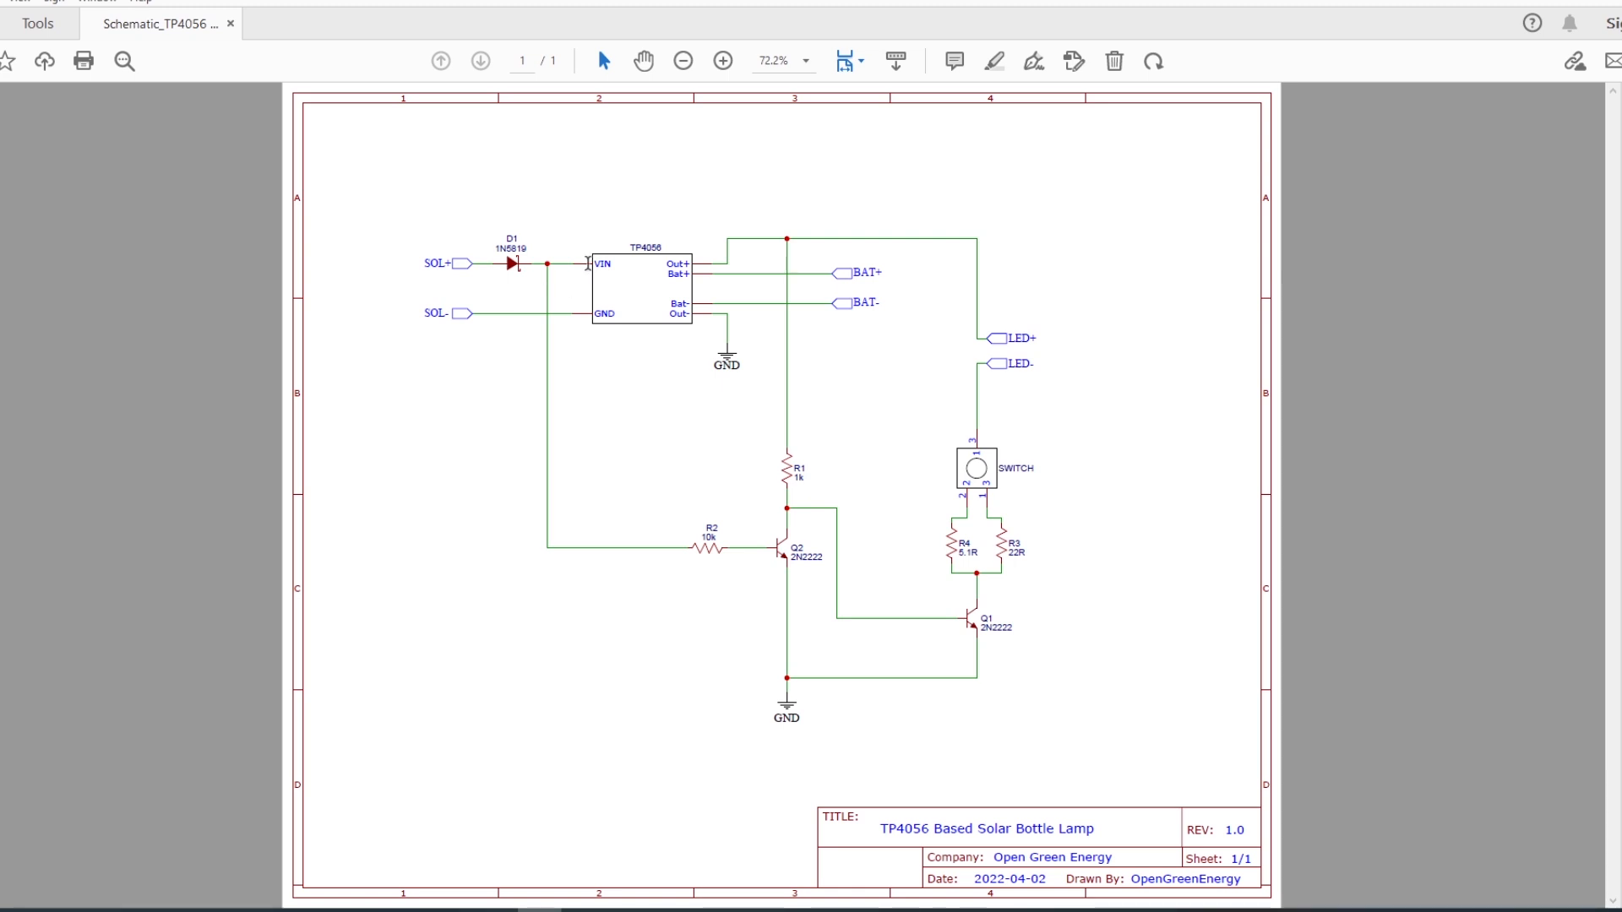
pyautogui.moveTo(452, 271)
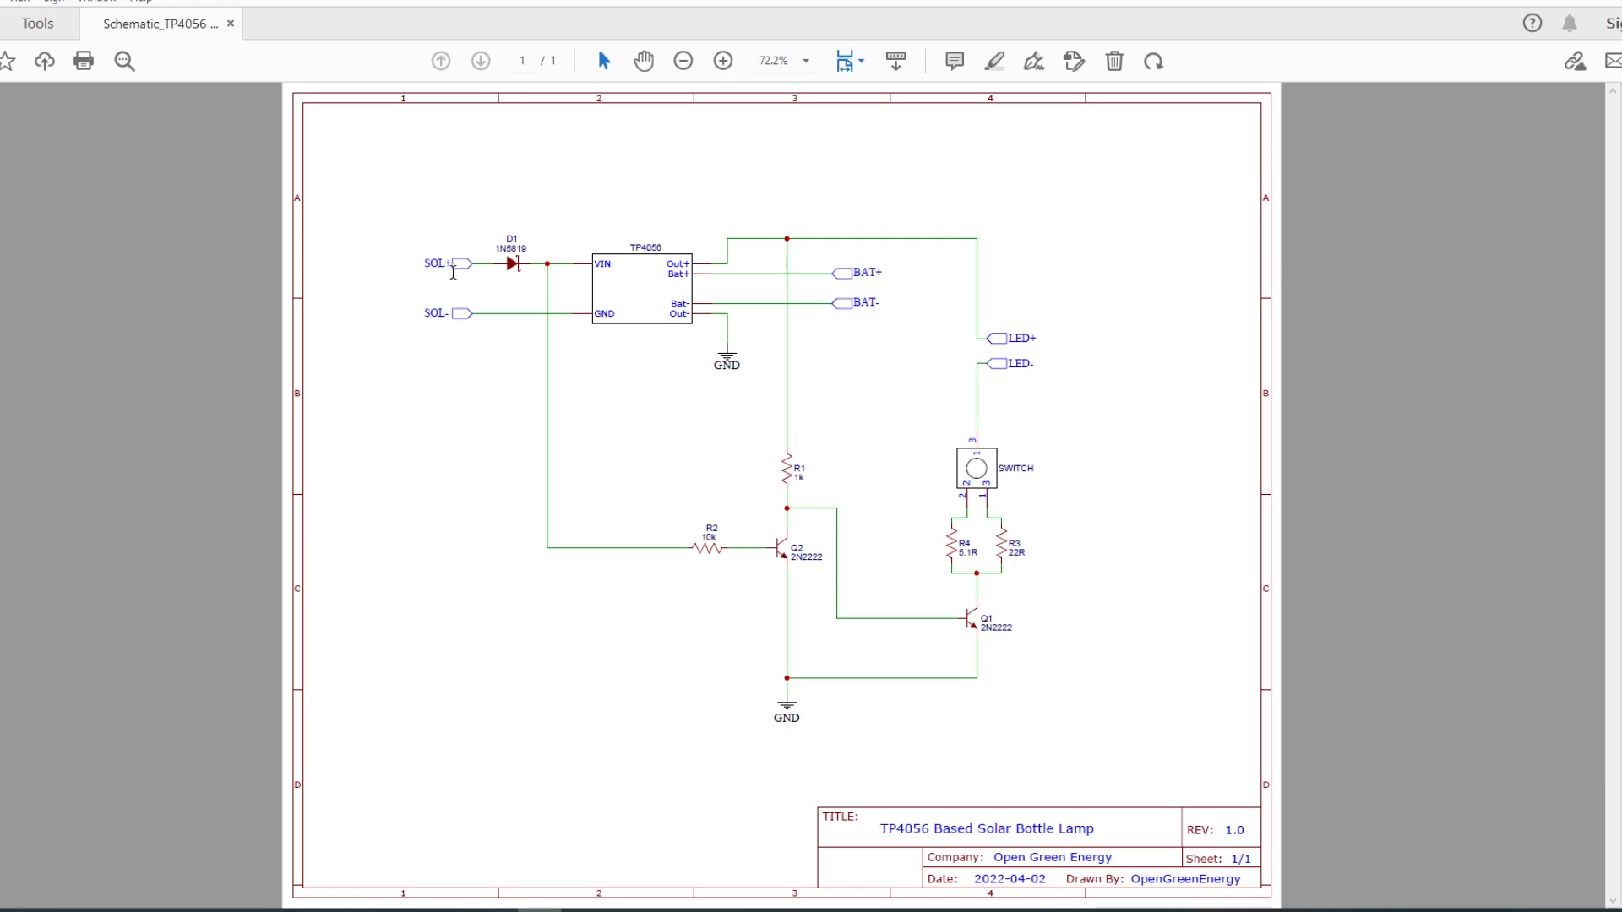
pyautogui.moveTo(835, 387)
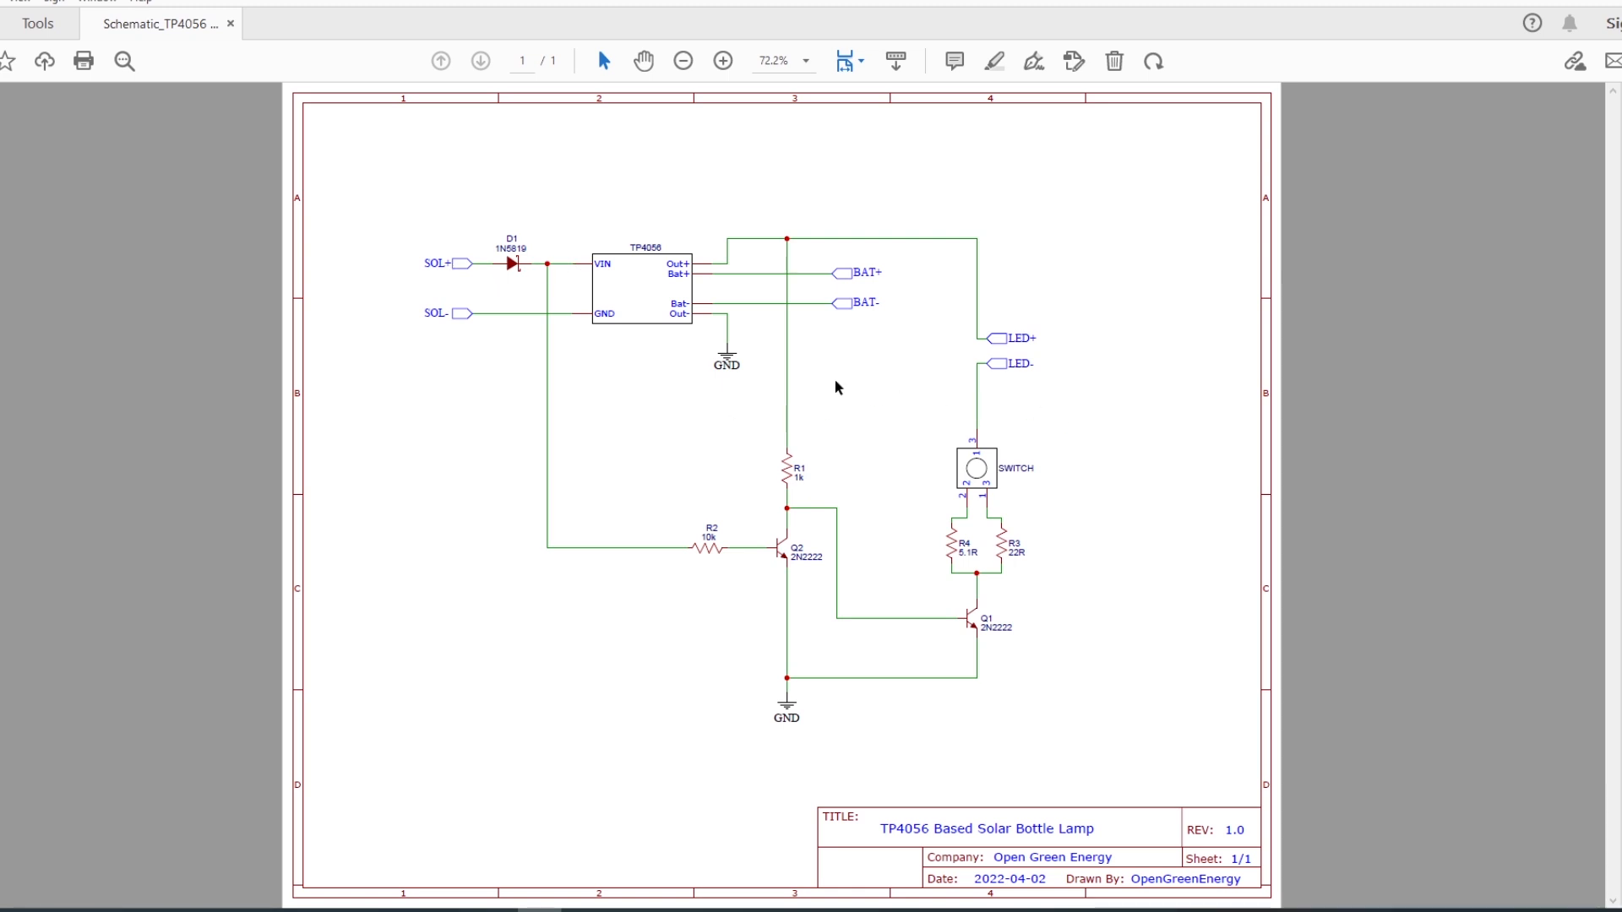
pyautogui.moveTo(952, 630)
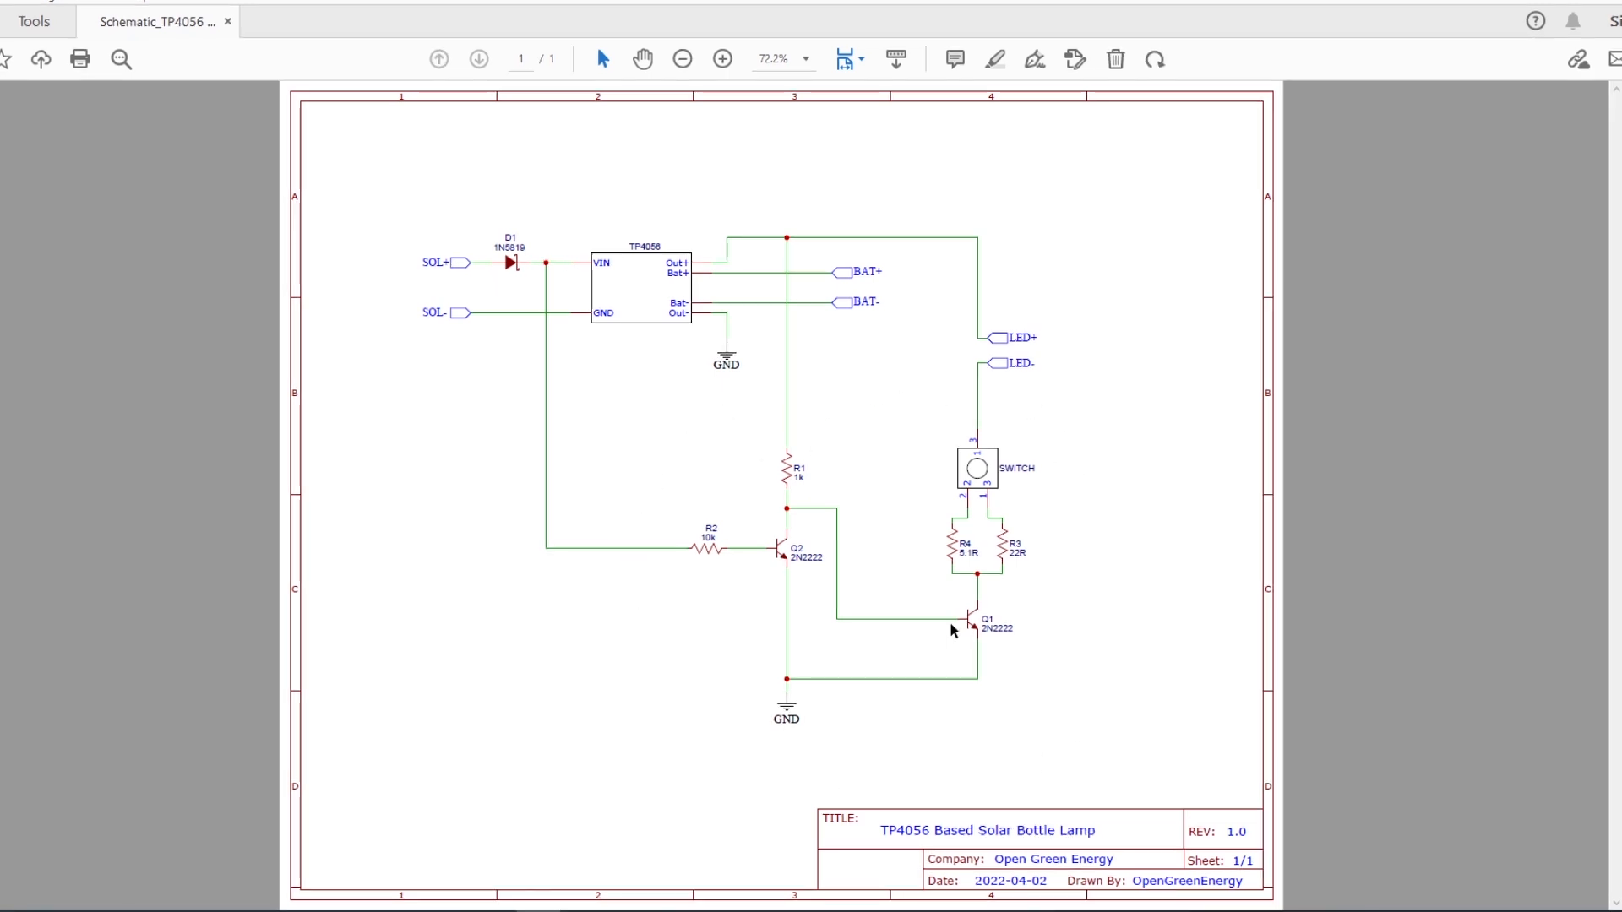
pyautogui.moveTo(972, 663)
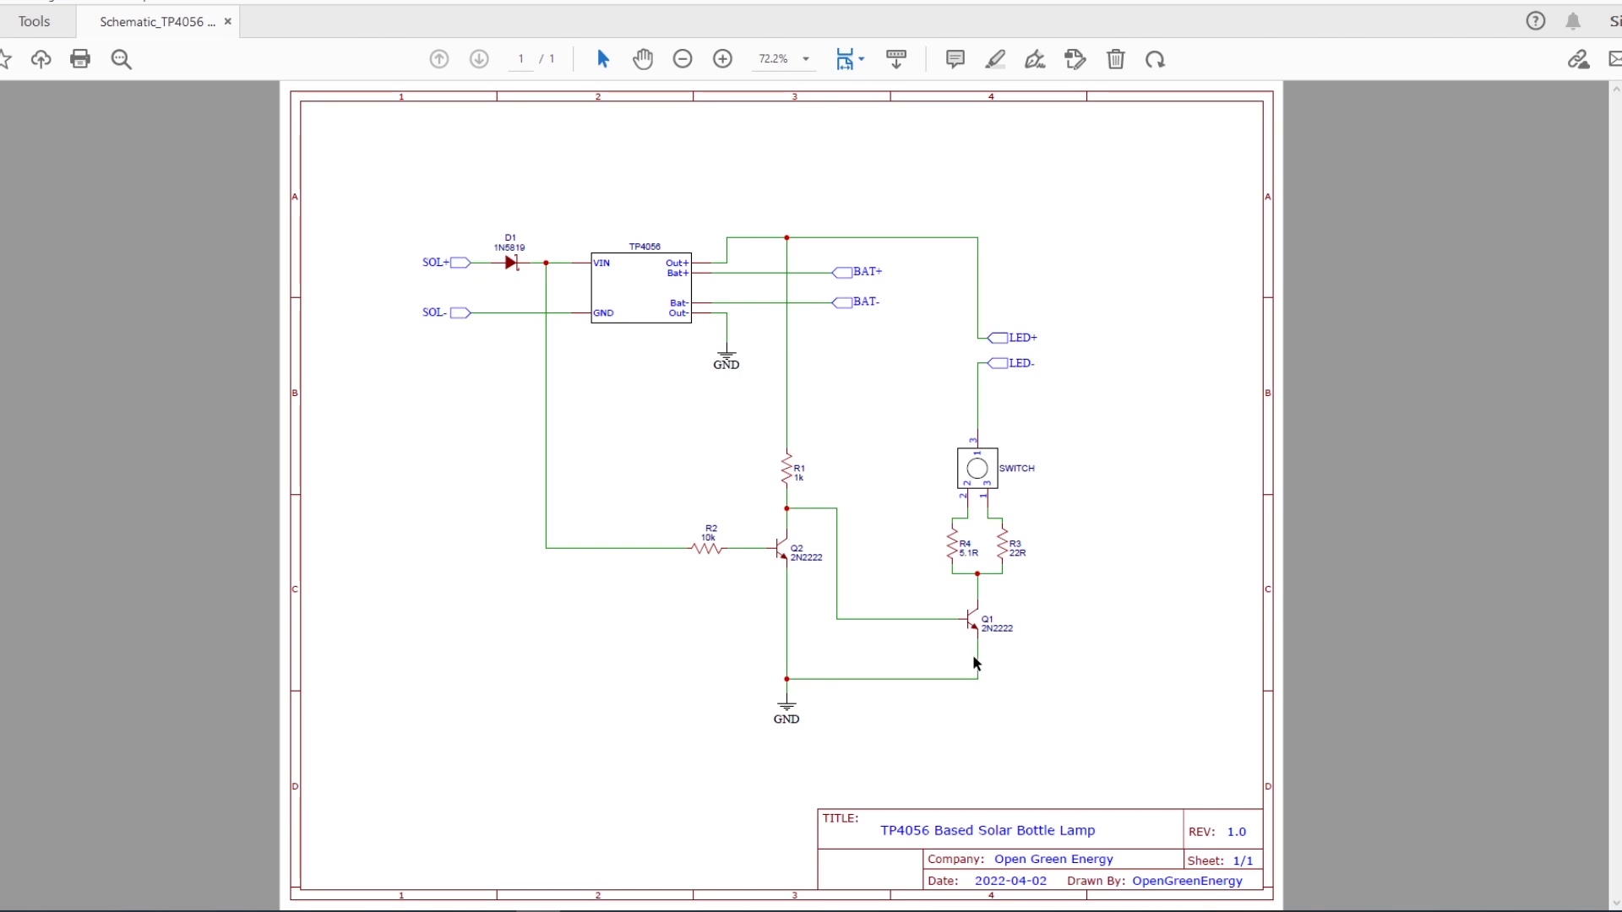
pyautogui.moveTo(789, 559)
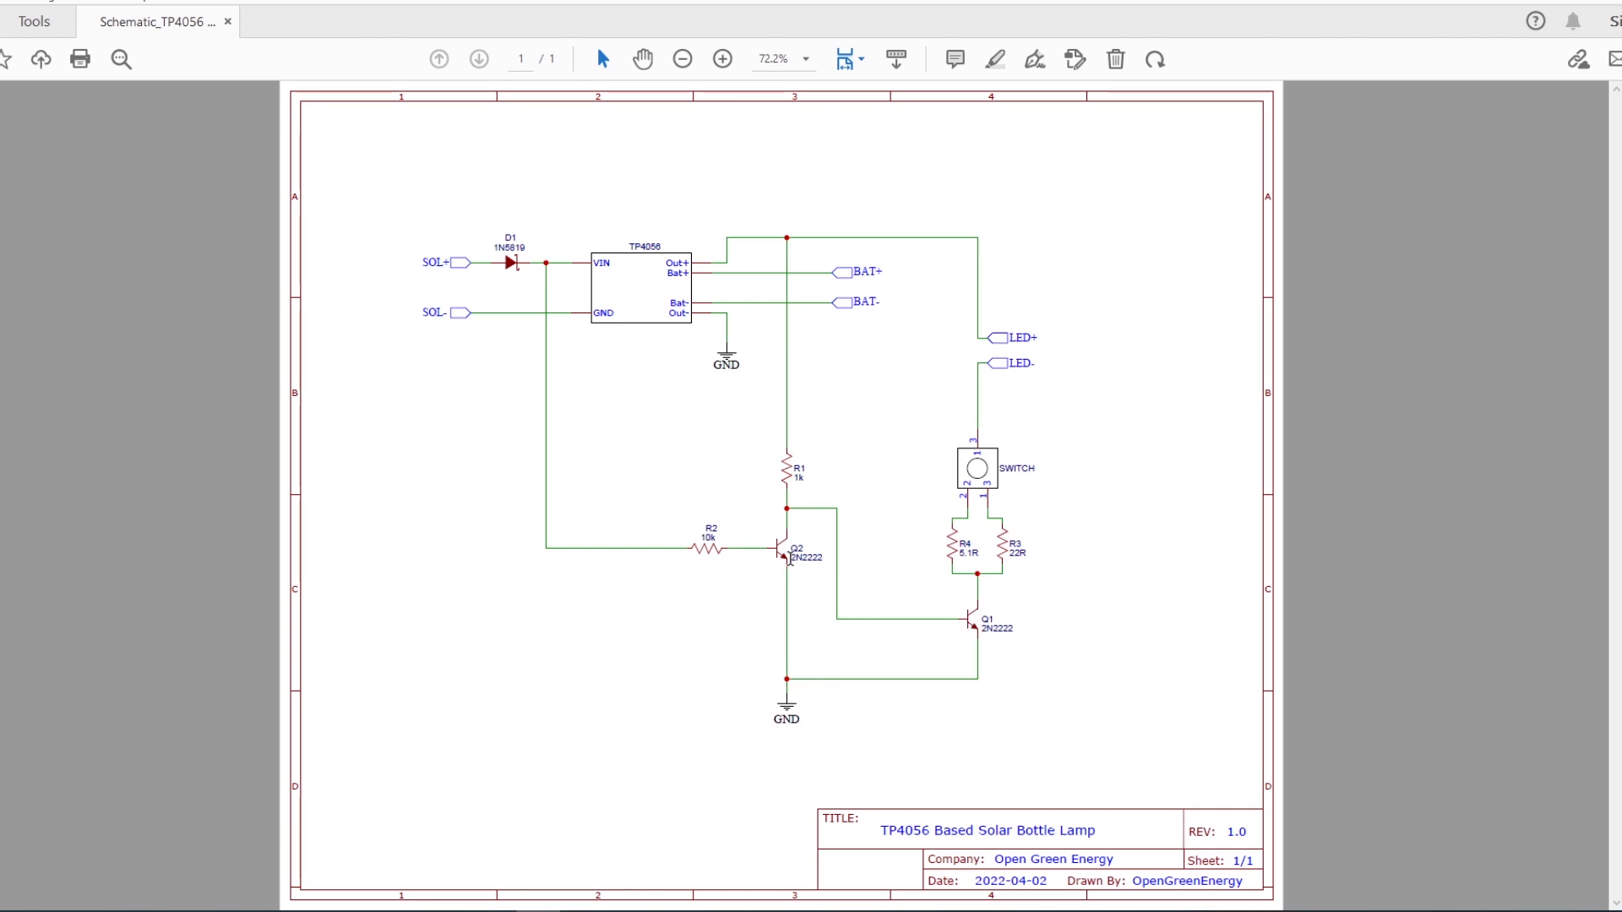
pyautogui.moveTo(750, 544)
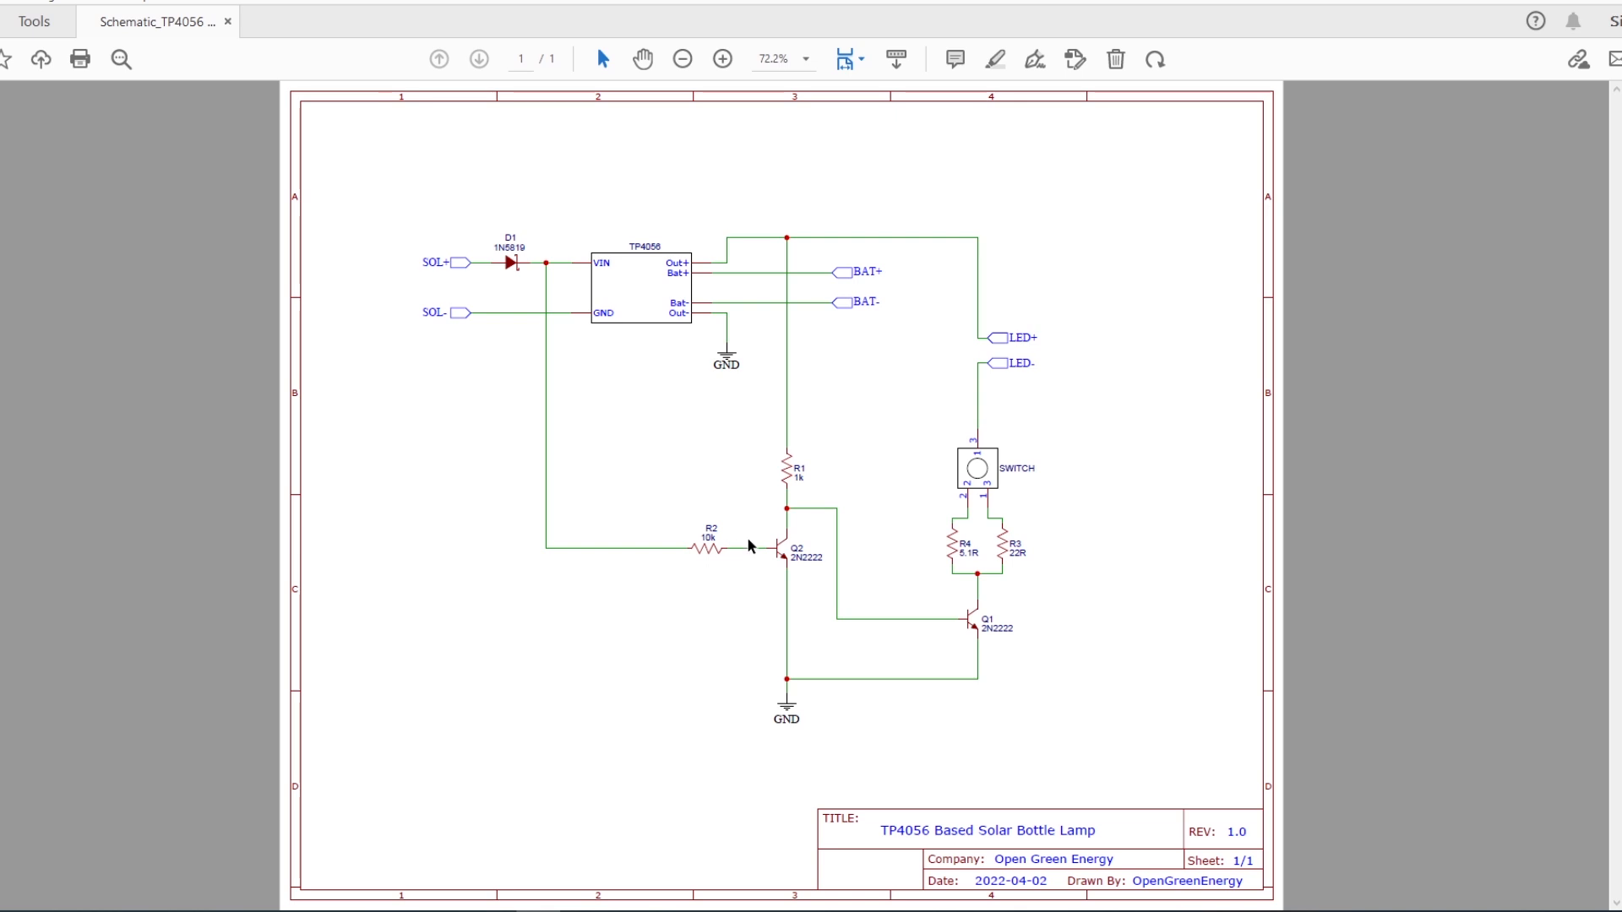
pyautogui.moveTo(802, 461)
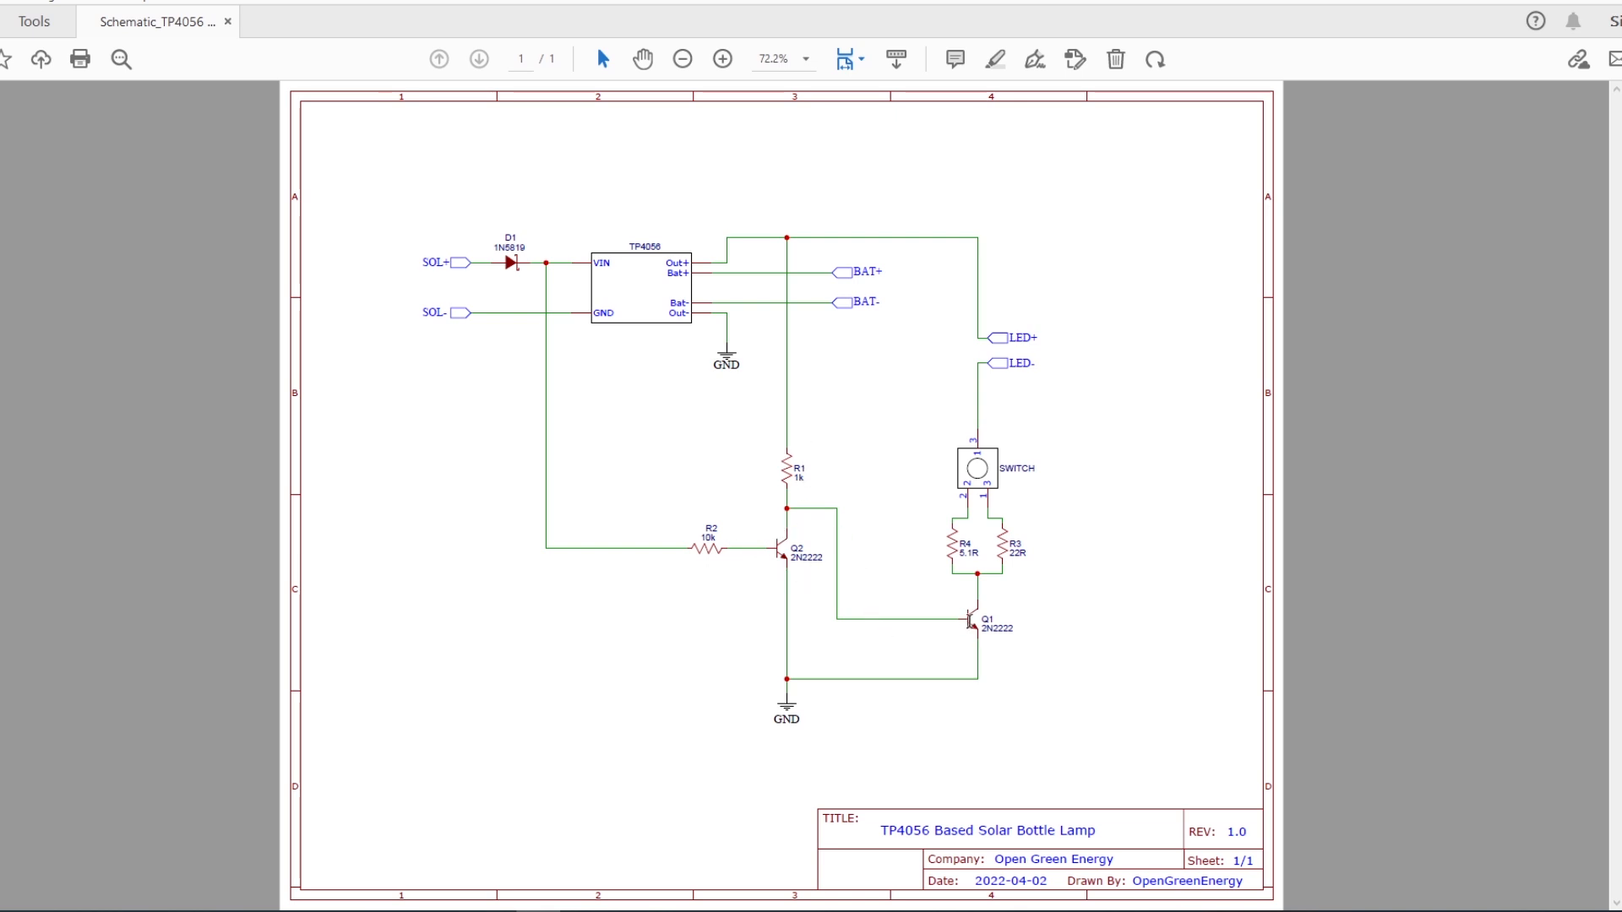
pyautogui.moveTo(969, 626)
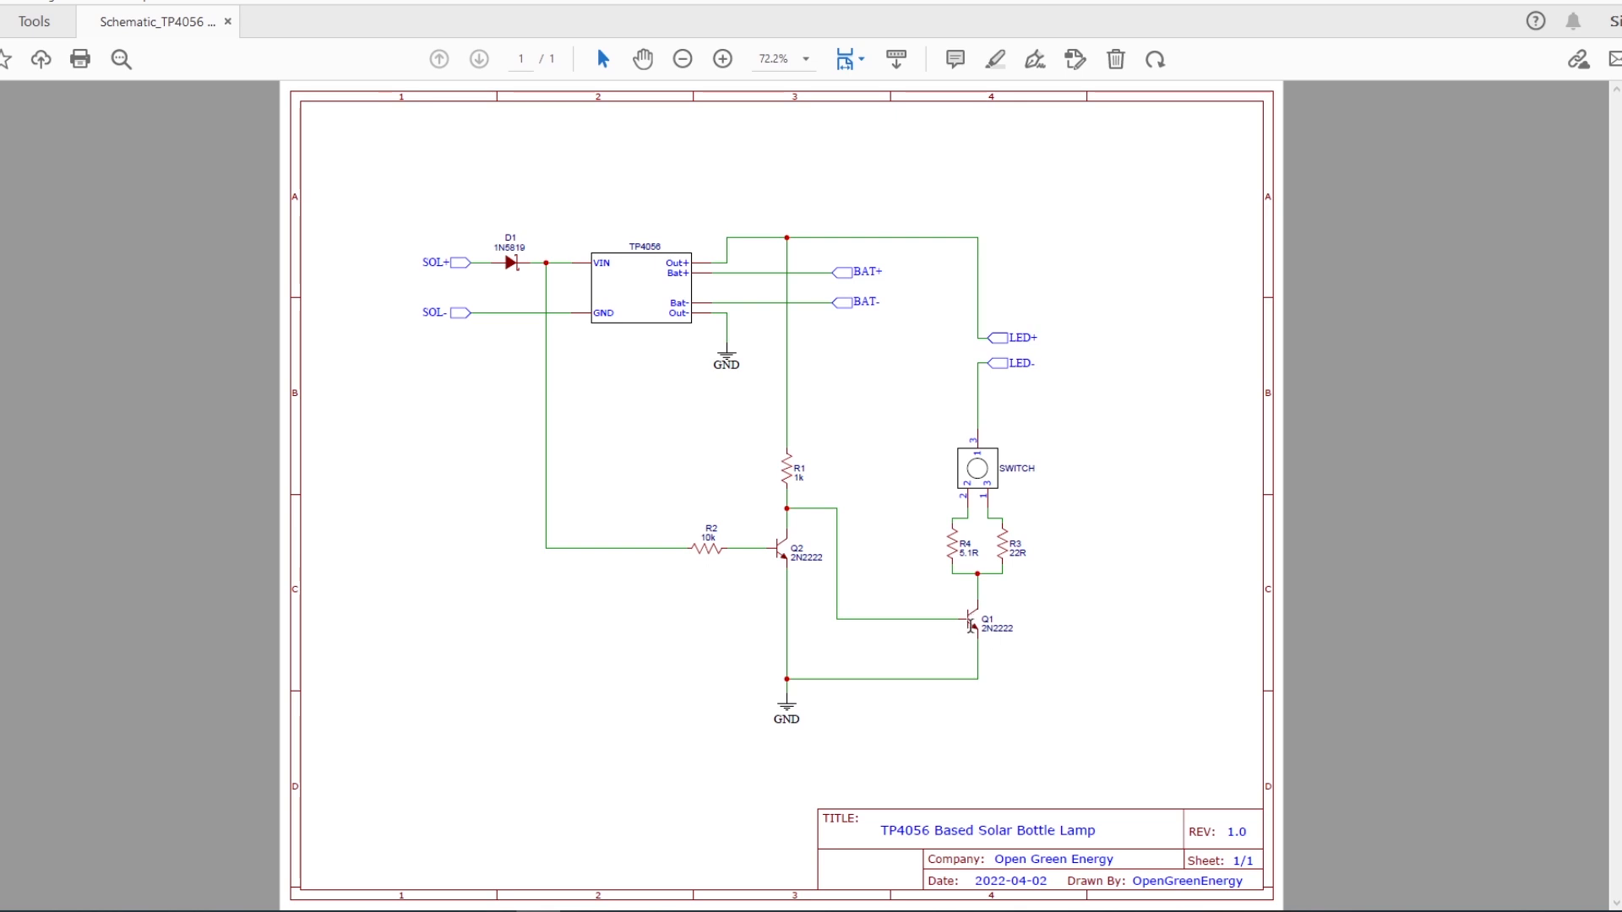
pyautogui.moveTo(433, 300)
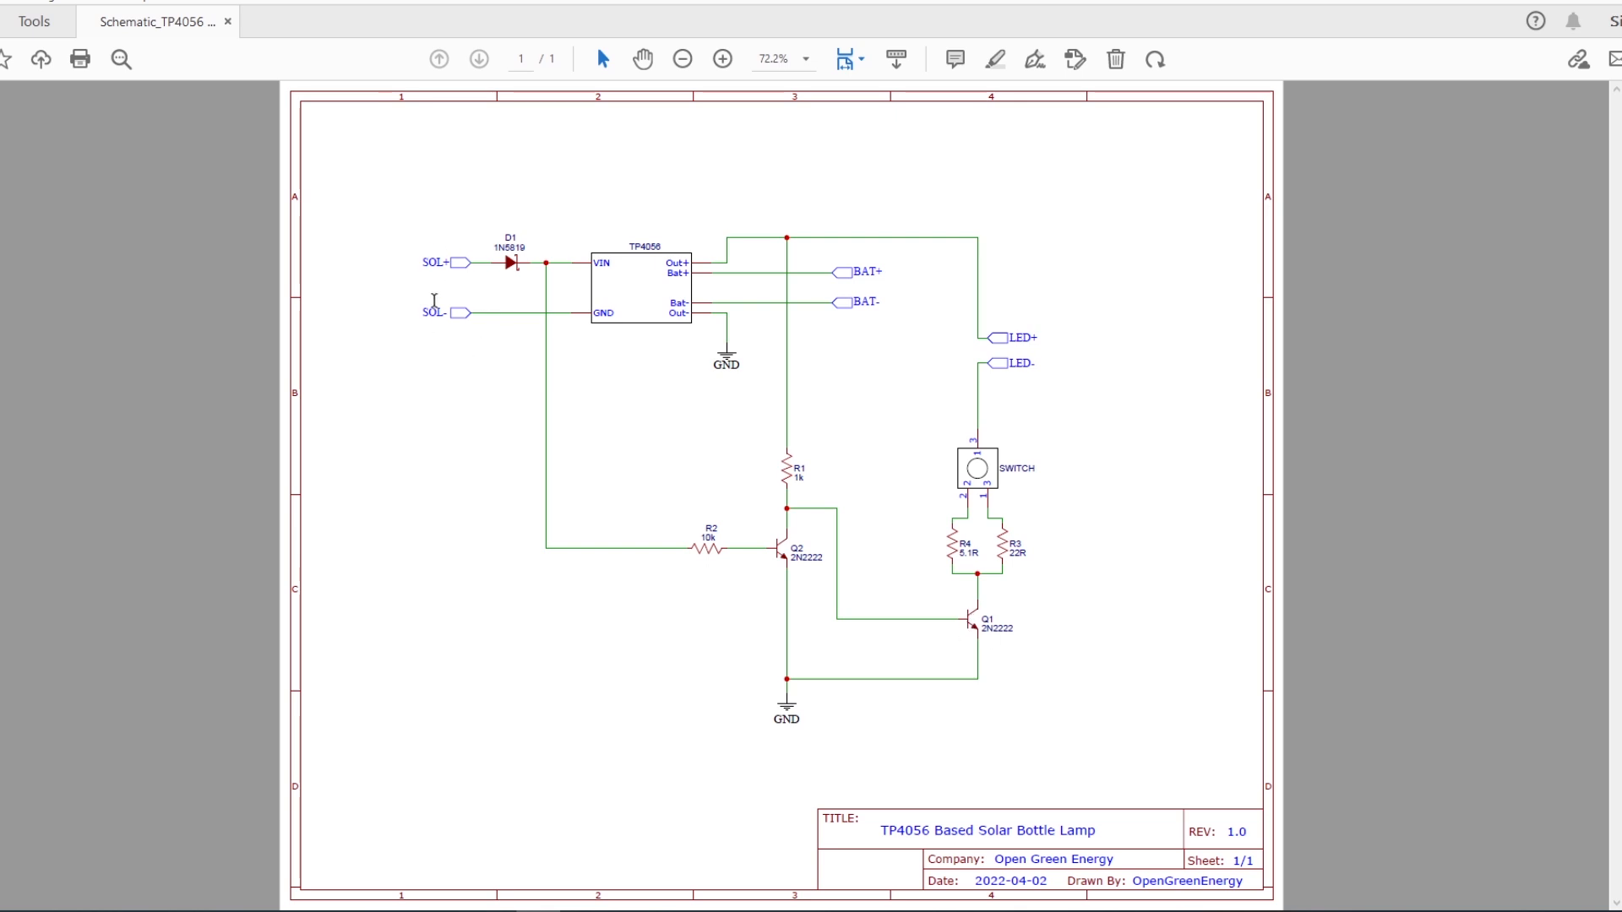
pyautogui.moveTo(984, 650)
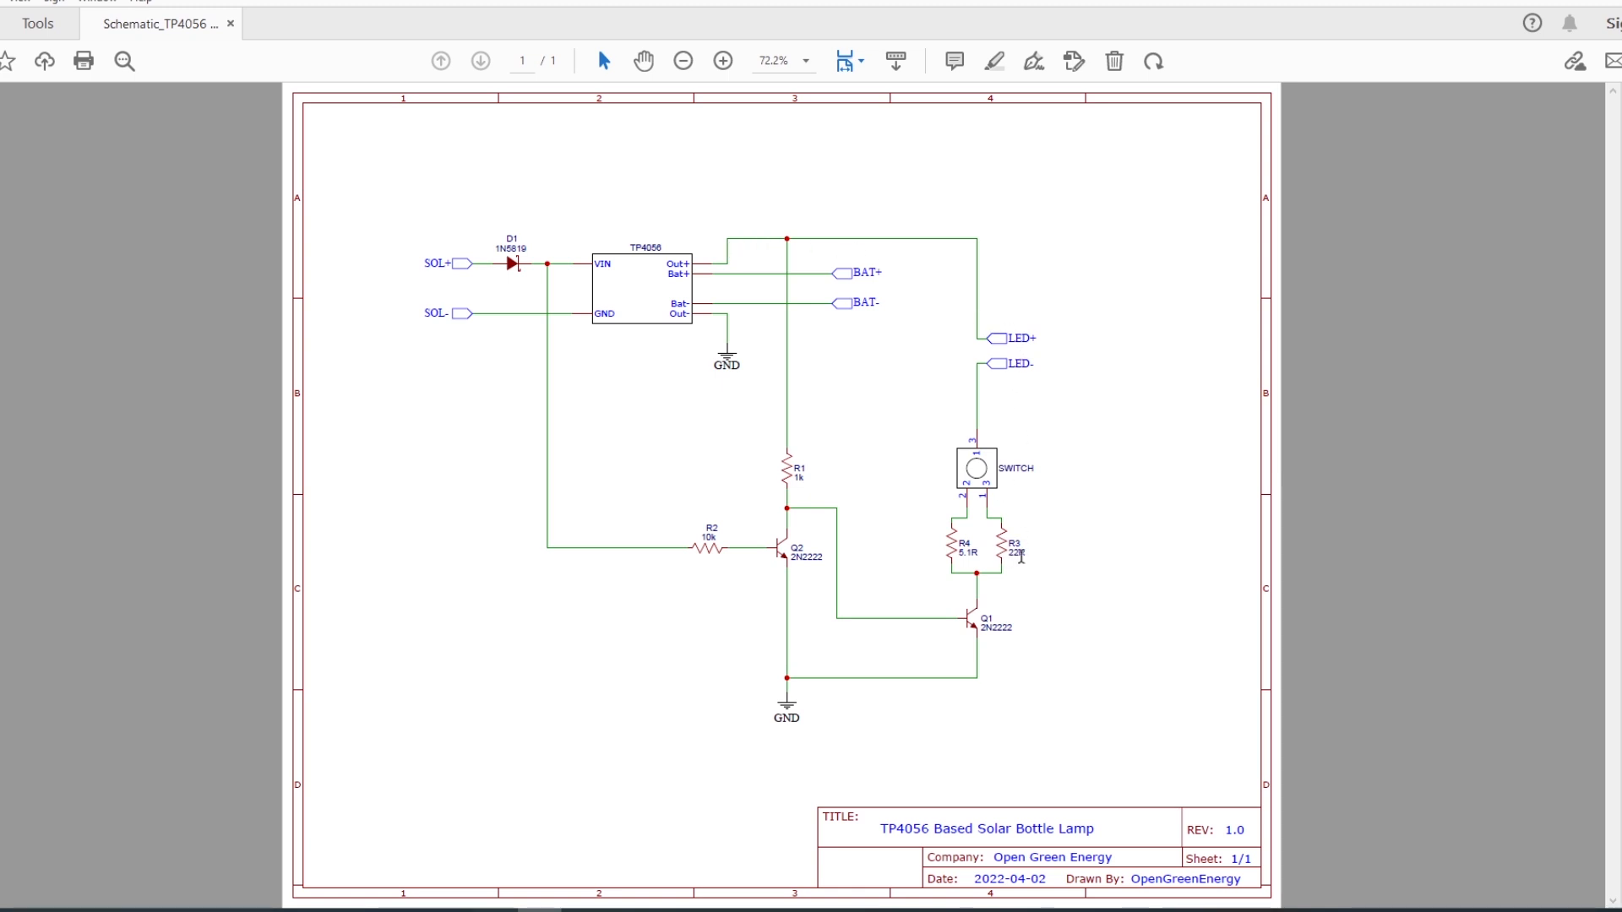
pyautogui.moveTo(904, 683)
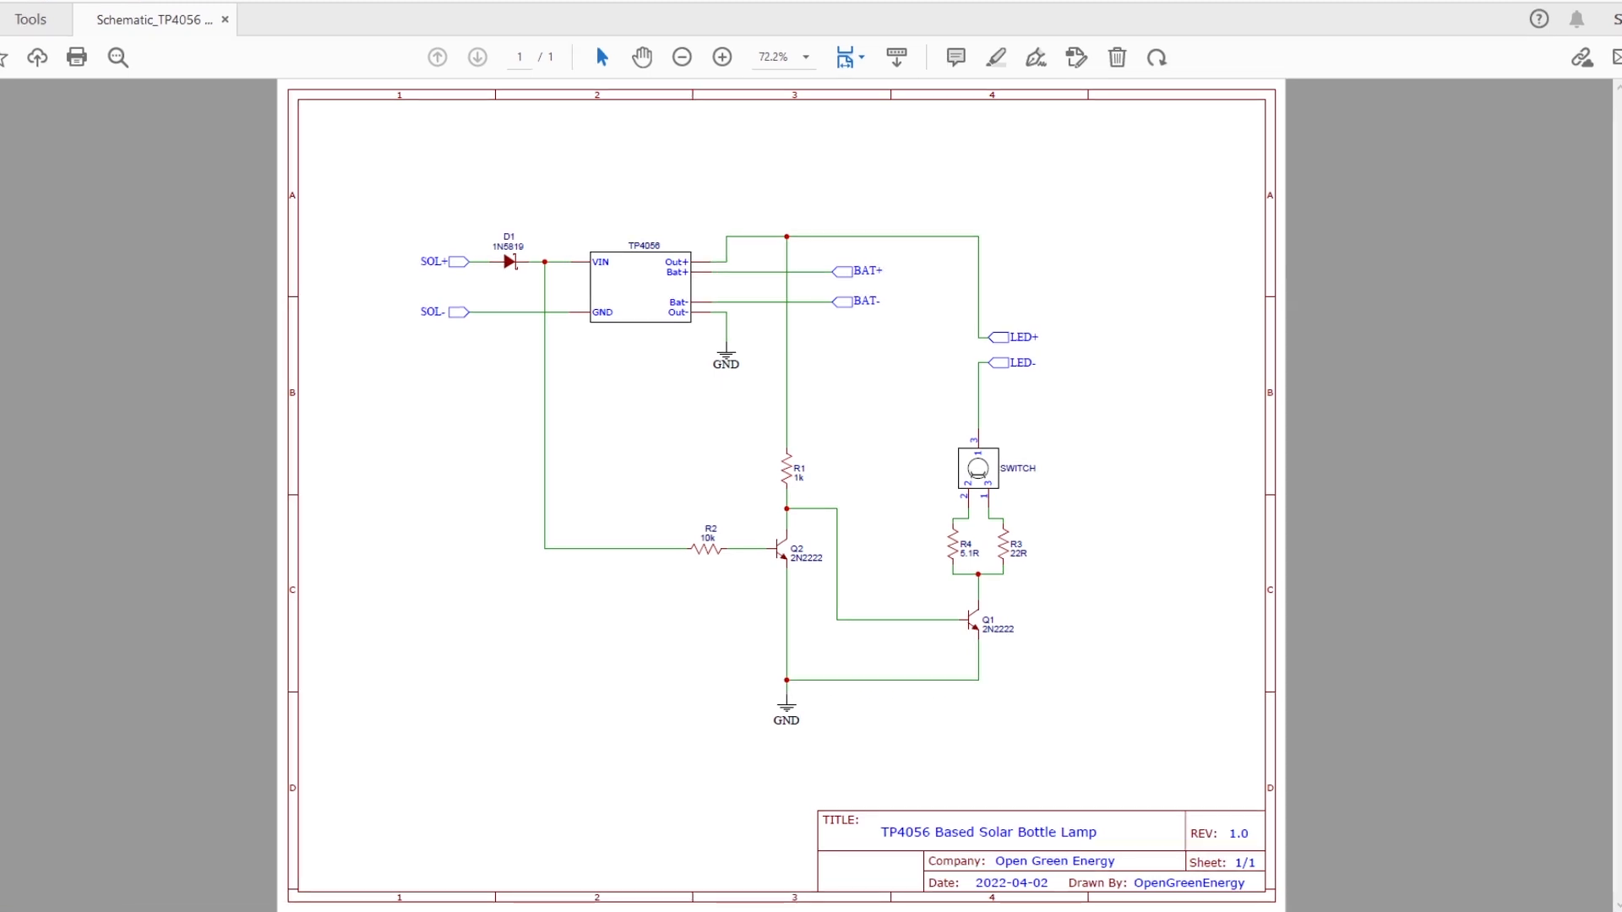
pyautogui.moveTo(967, 545)
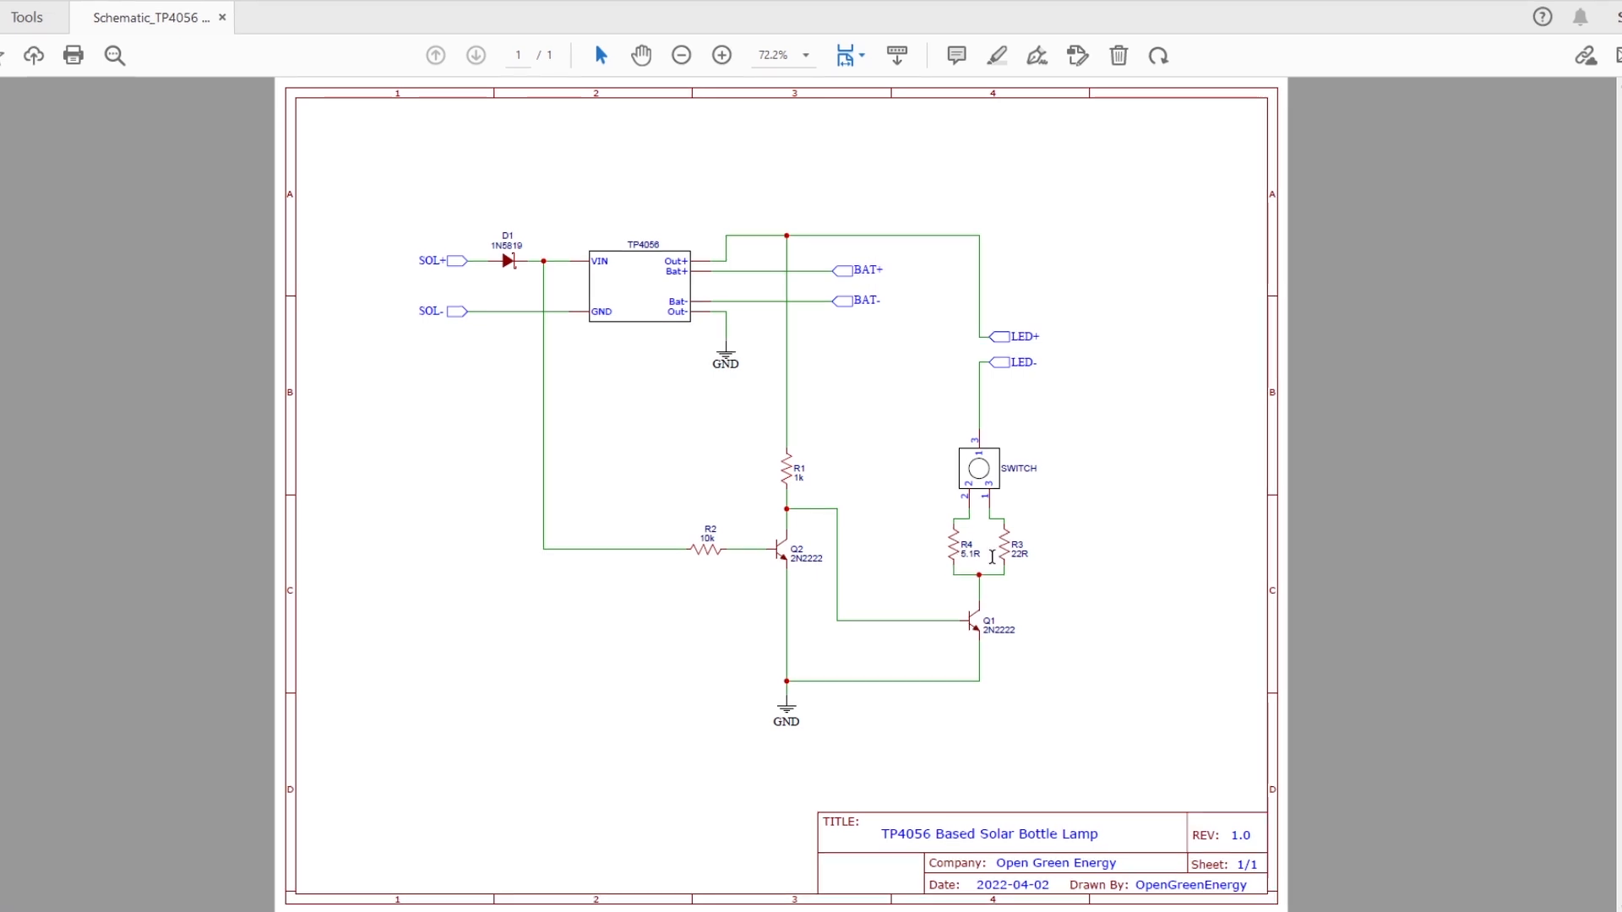
pyautogui.moveTo(1023, 564)
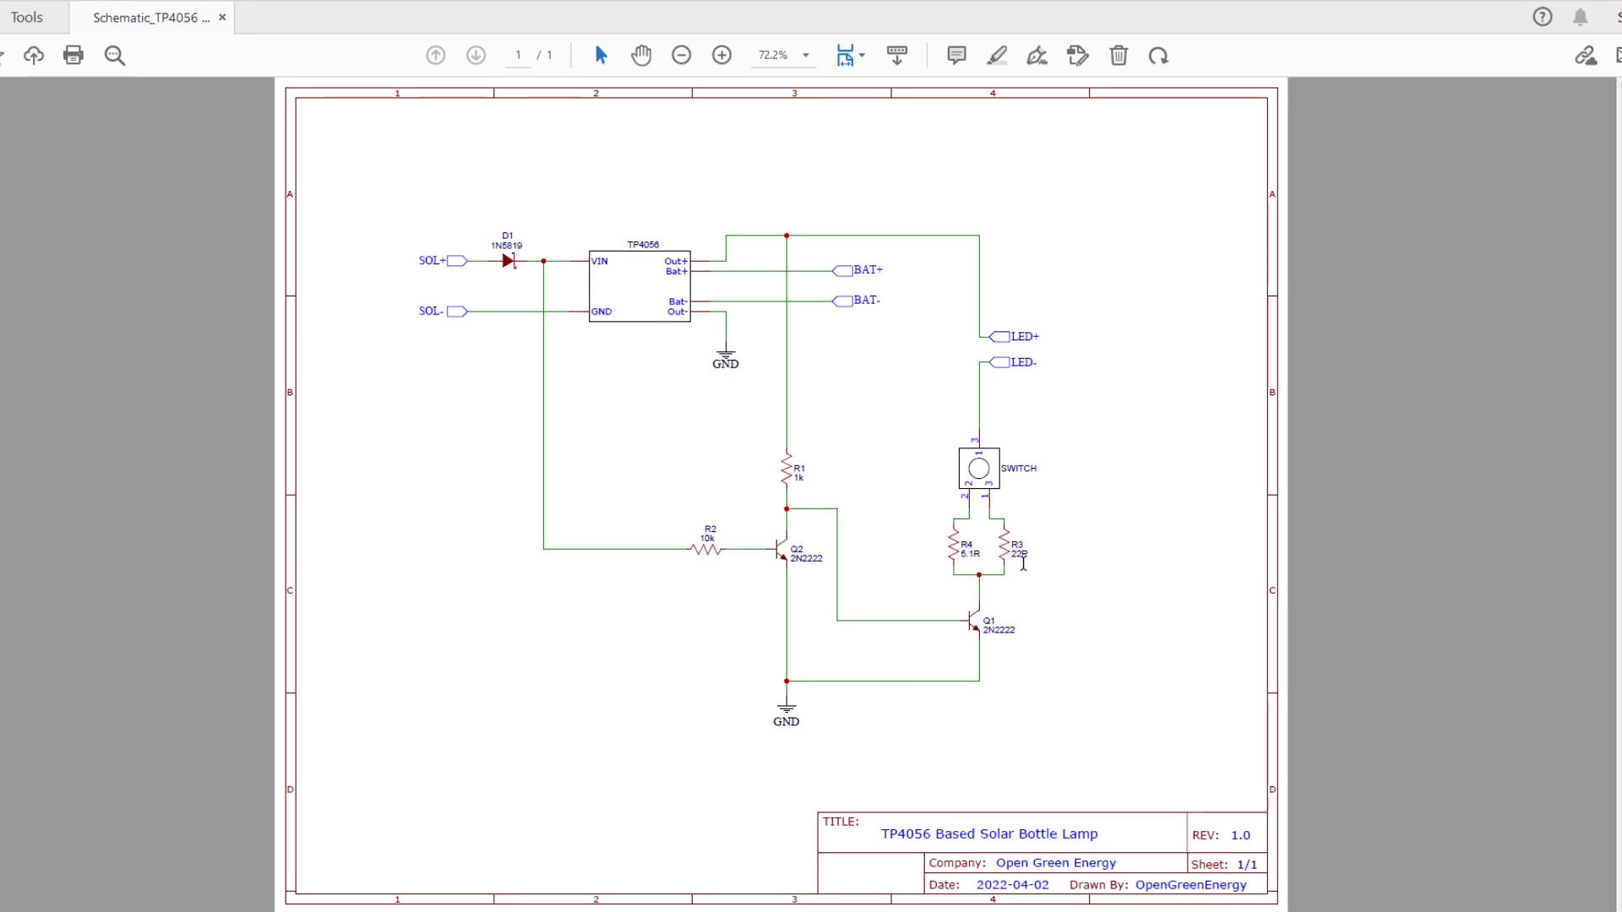